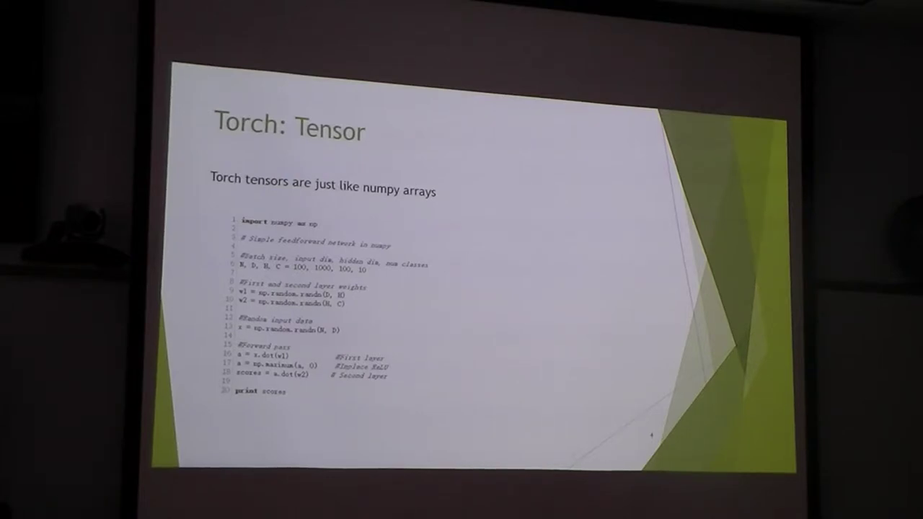
pyautogui.press('Right')
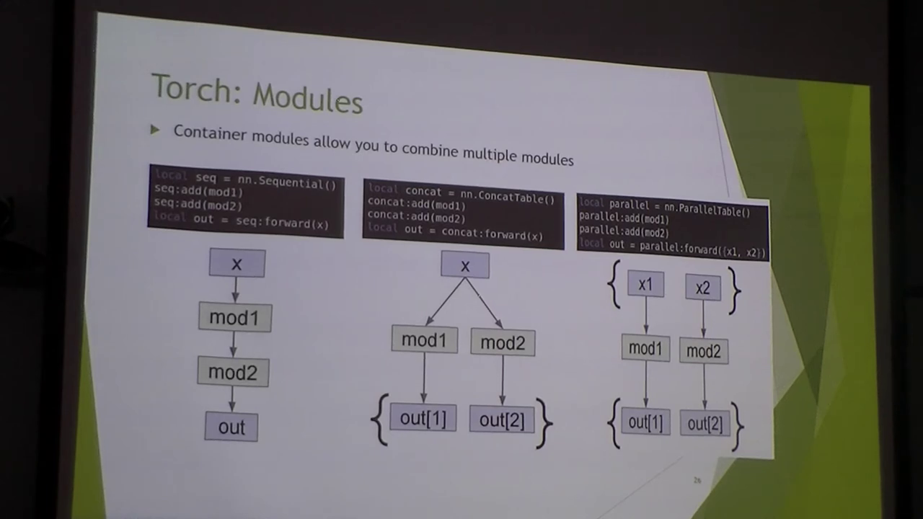